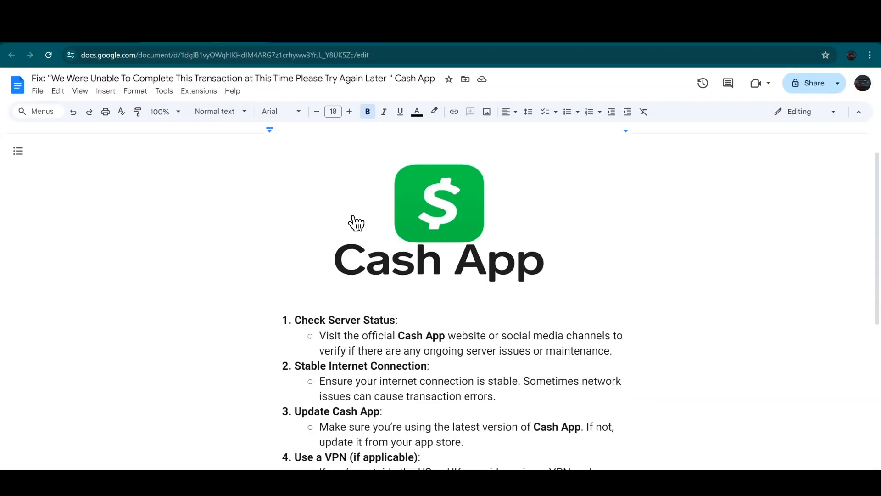
# Scroll down the guide until step 5, Contact Support, is fully visible
pyautogui.scroll(-3)
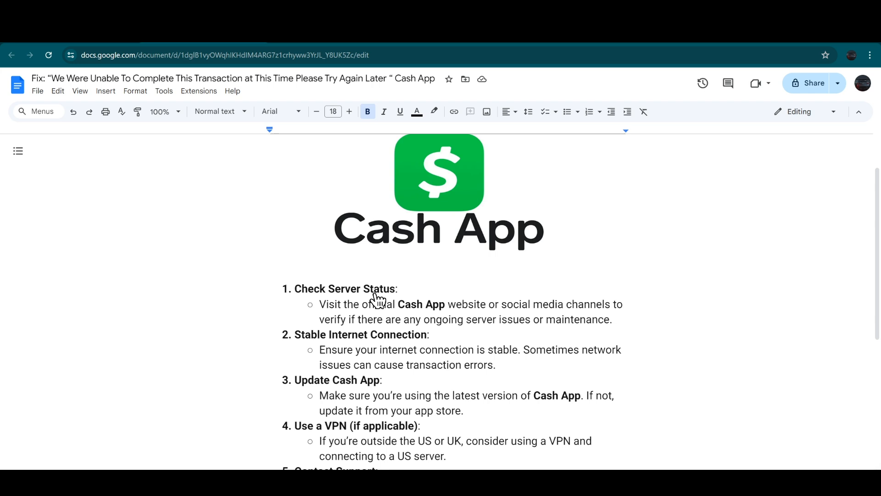
pyautogui.moveTo(332, 317)
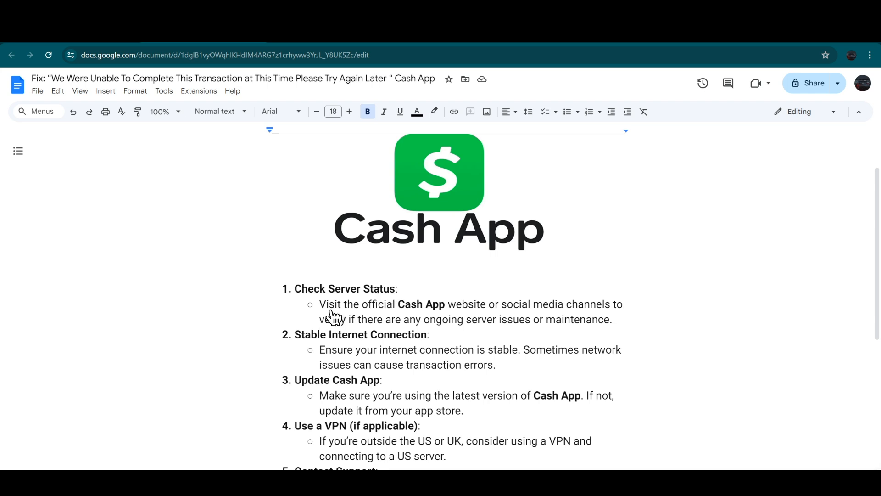
pyautogui.moveTo(494, 316)
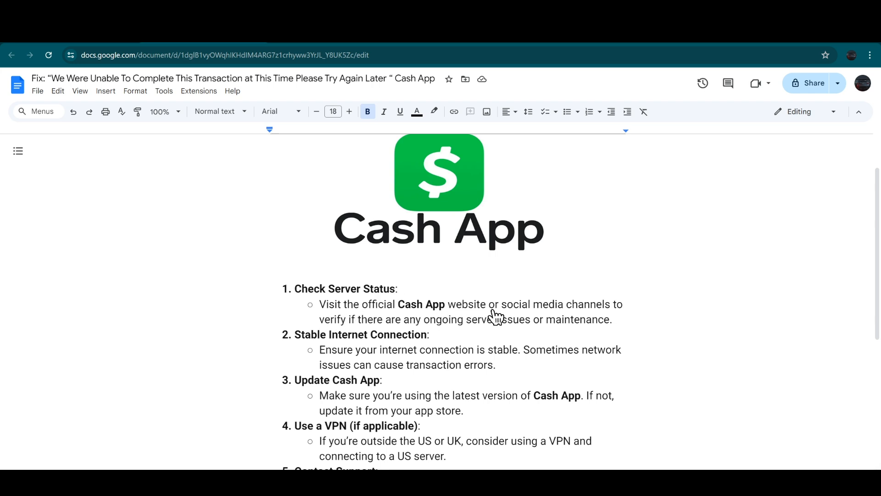
pyautogui.moveTo(572, 312)
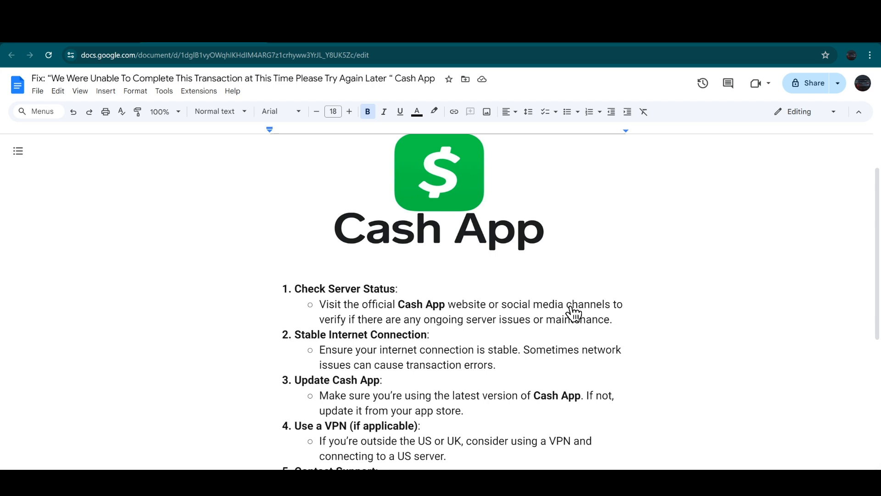
pyautogui.moveTo(352, 330)
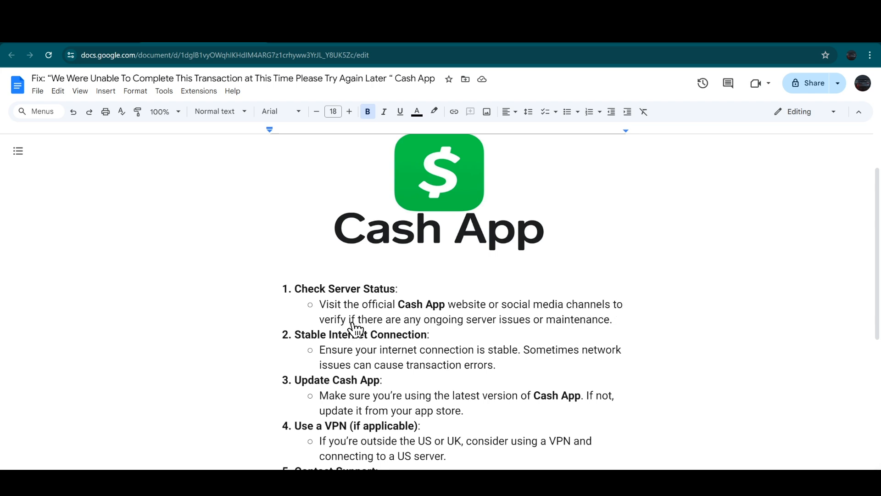
pyautogui.moveTo(461, 328)
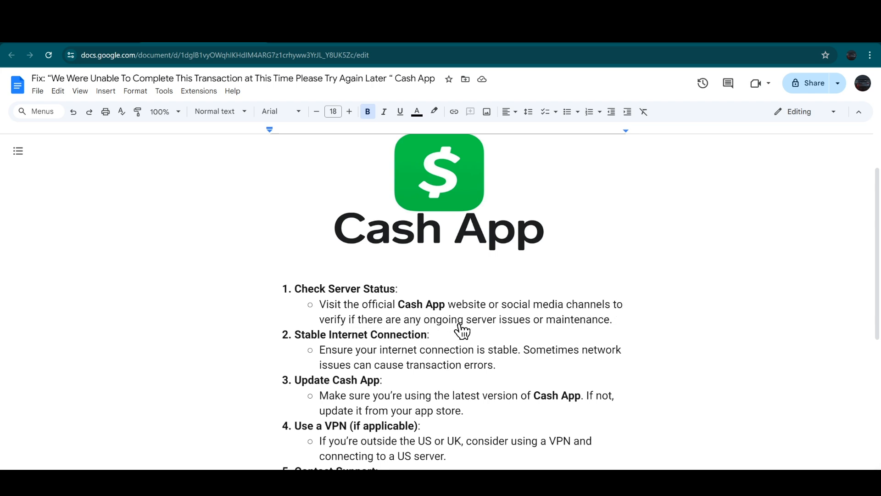
pyautogui.moveTo(579, 334)
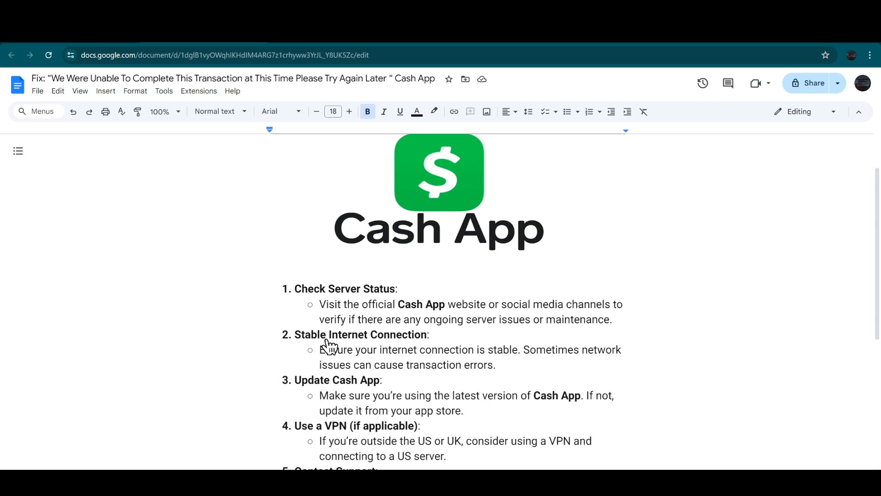
pyautogui.moveTo(396, 345)
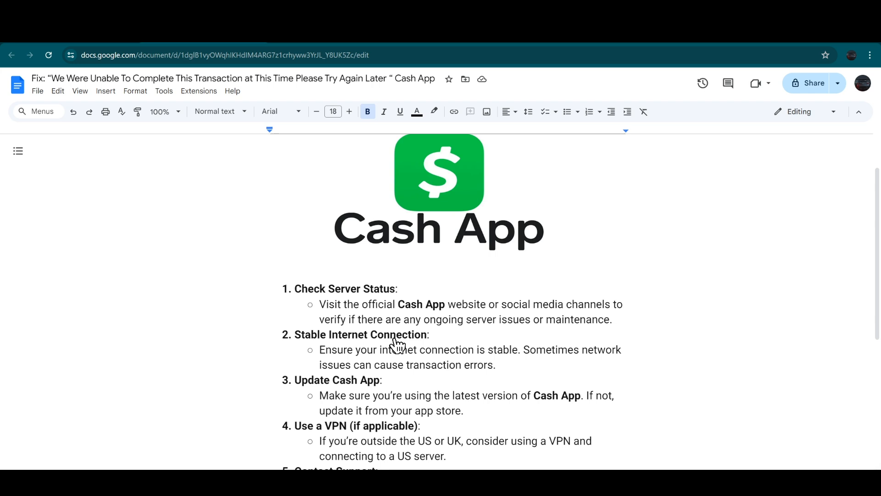
pyautogui.moveTo(343, 376)
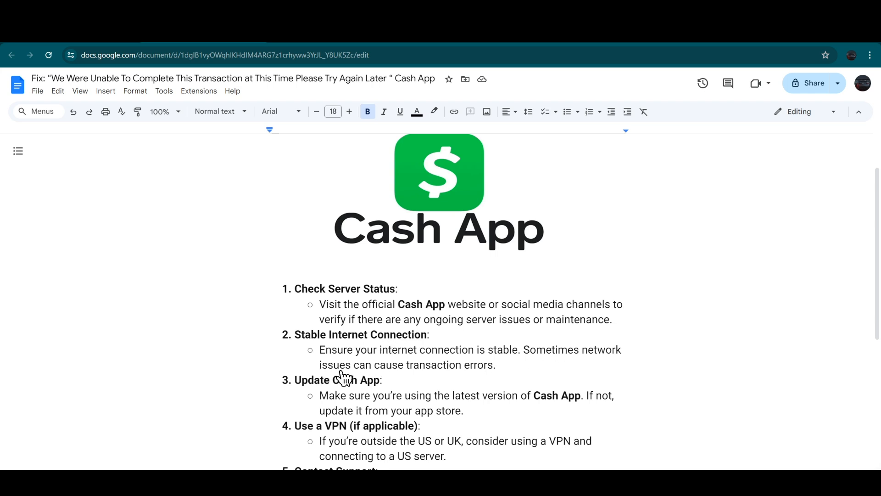
pyautogui.moveTo(455, 376)
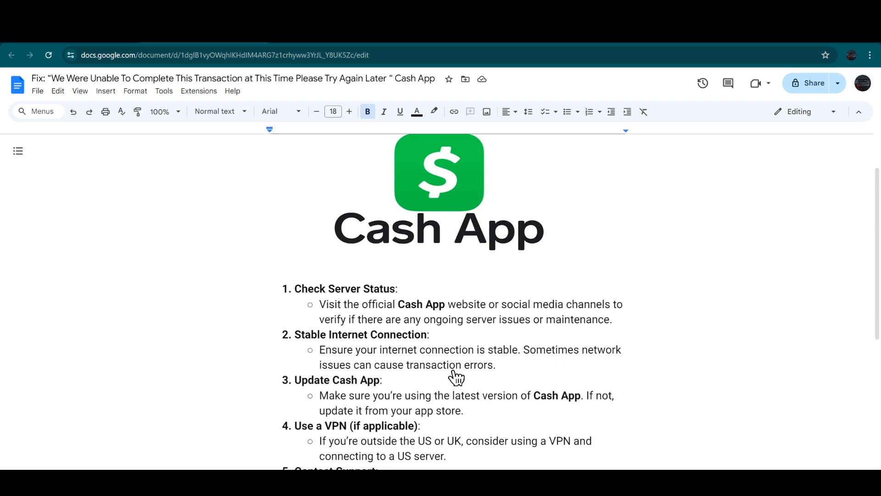
pyautogui.moveTo(447, 378)
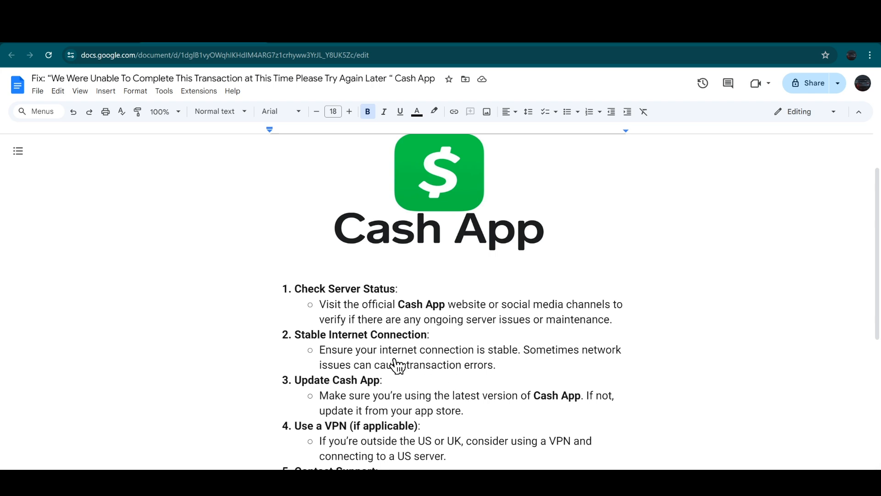
pyautogui.scroll(-3)
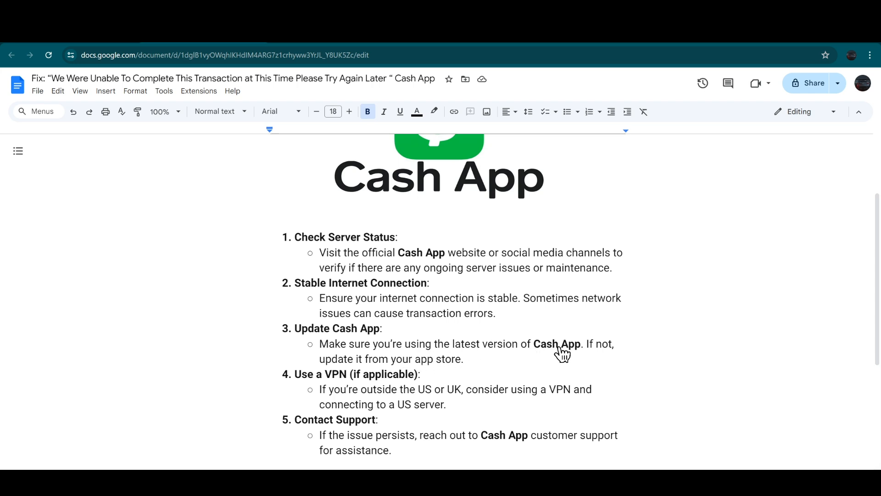
pyautogui.moveTo(420, 354)
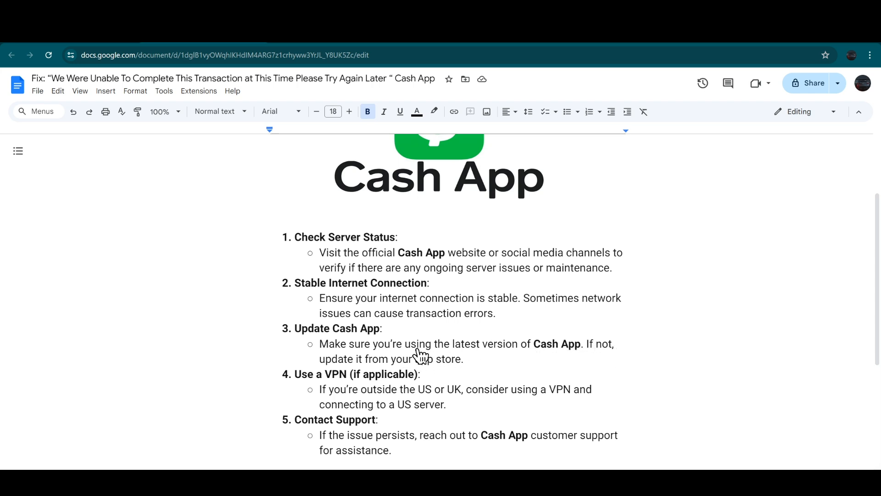
pyautogui.moveTo(430, 370)
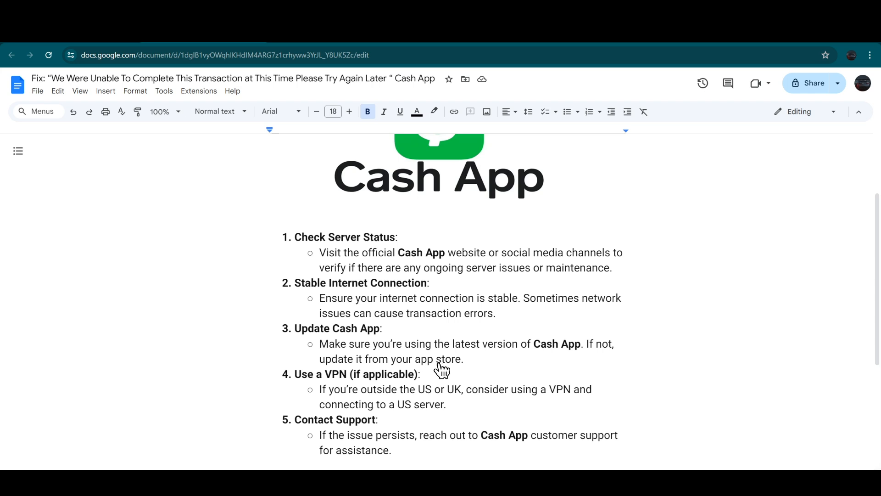
pyautogui.moveTo(312, 393)
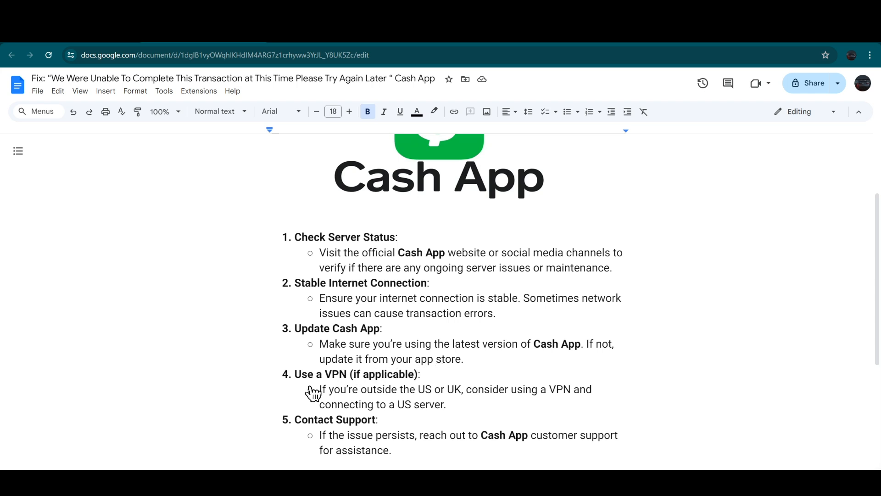
pyautogui.moveTo(337, 385)
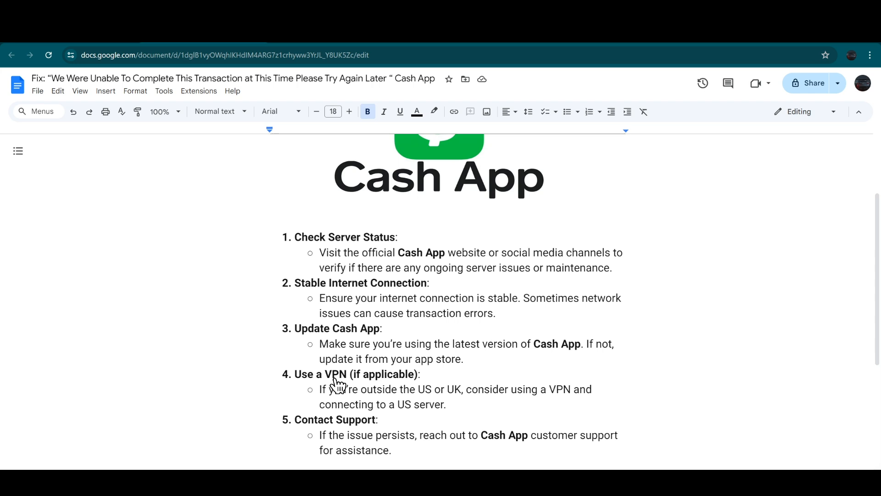
pyautogui.moveTo(318, 398)
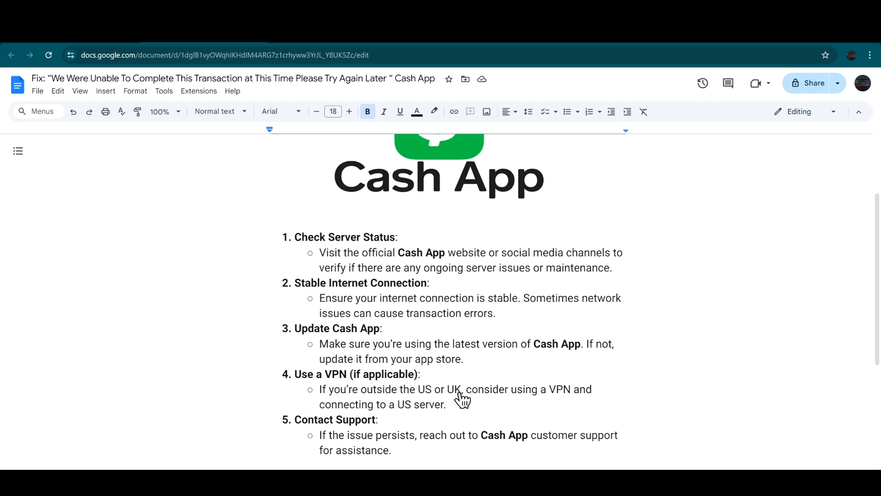
pyautogui.moveTo(528, 403)
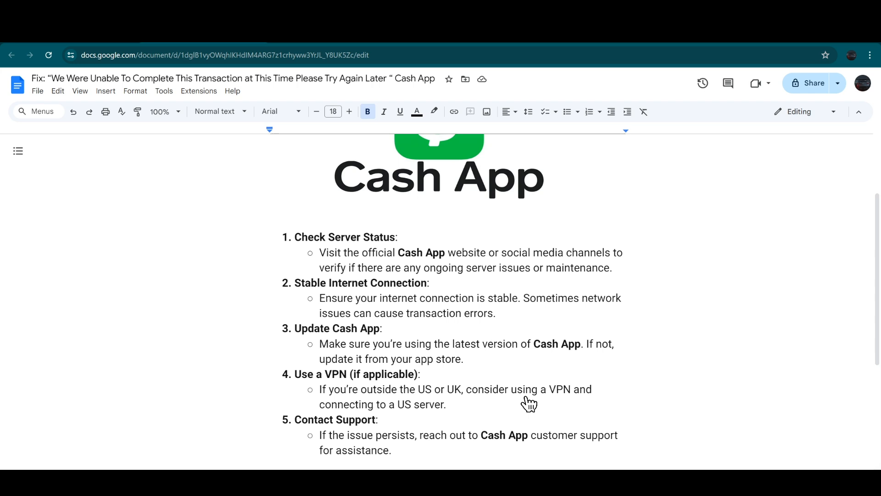
pyautogui.moveTo(382, 416)
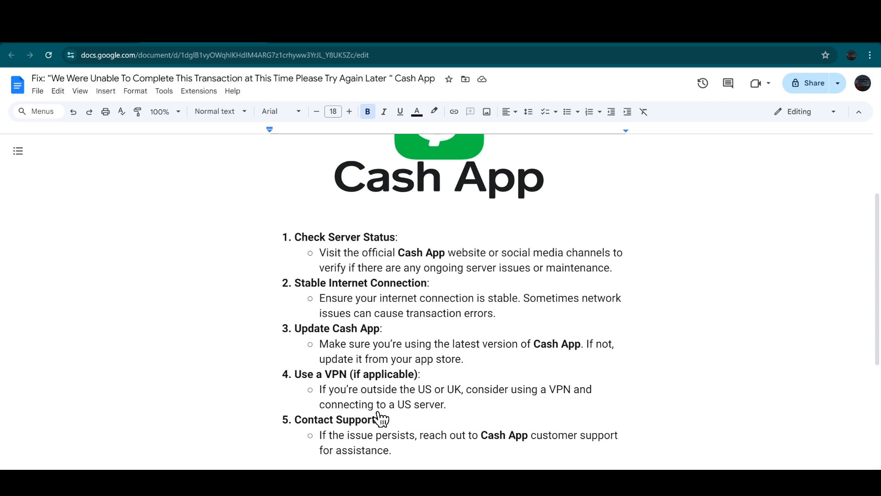
pyautogui.moveTo(387, 421)
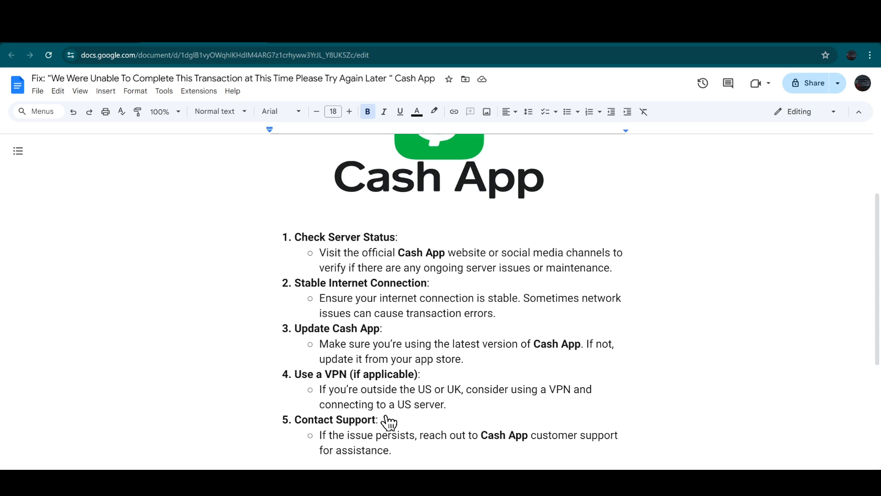
pyautogui.moveTo(400, 449)
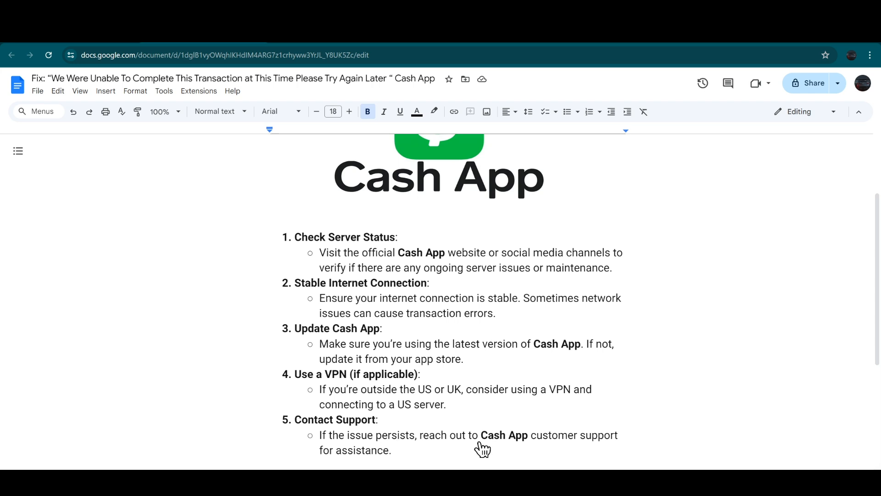
pyautogui.moveTo(531, 441)
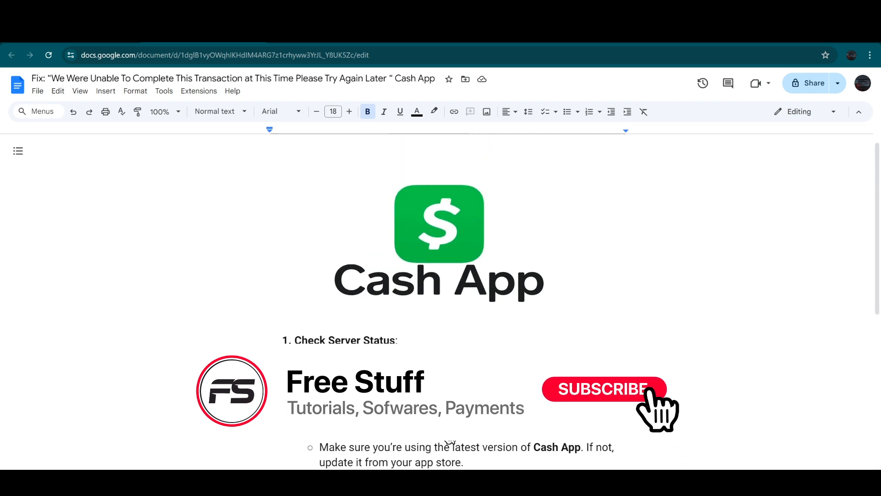
pyautogui.click(604, 389)
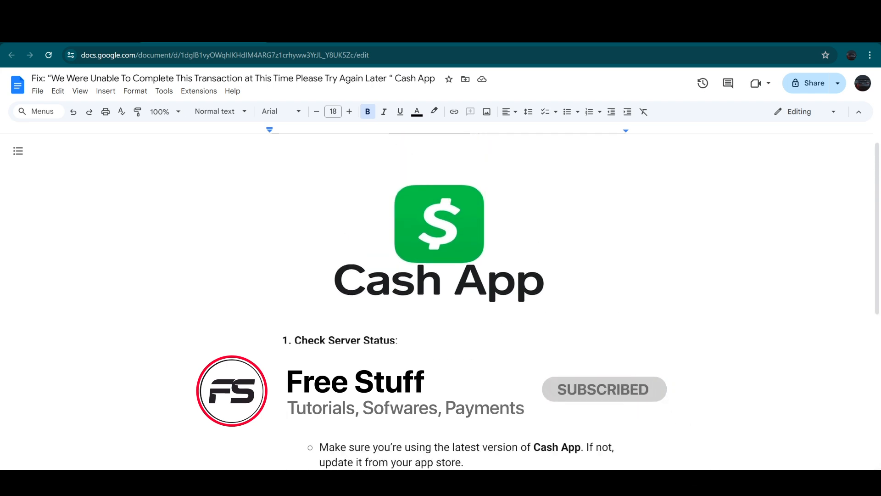